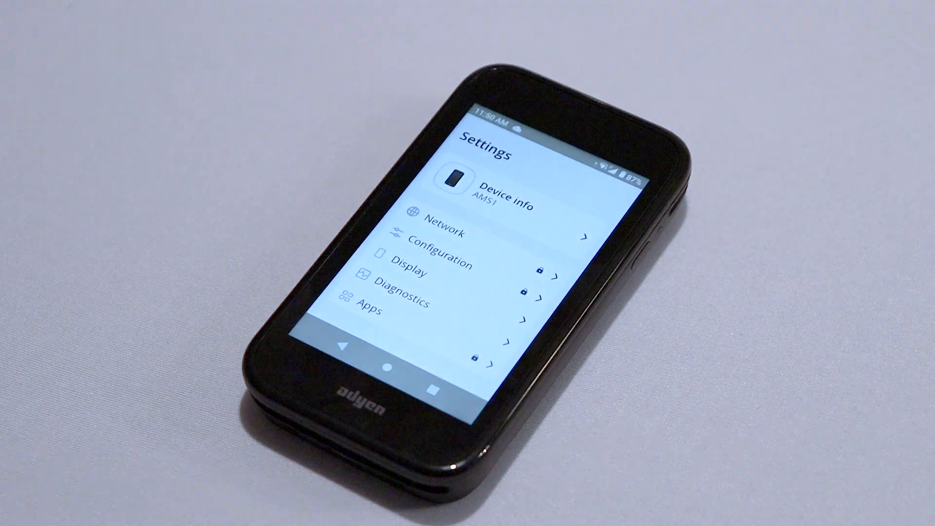
Show the AMS1 terminal's device info with its model and serial number
click(501, 188)
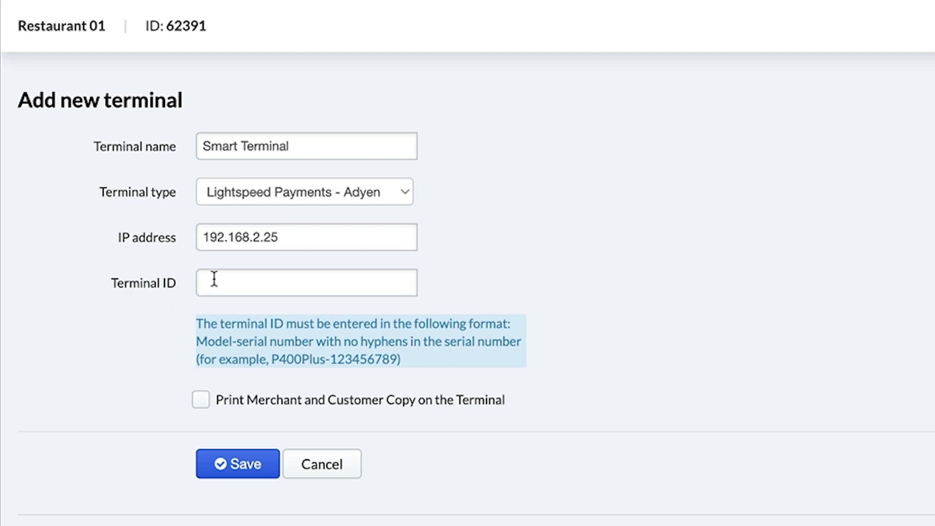
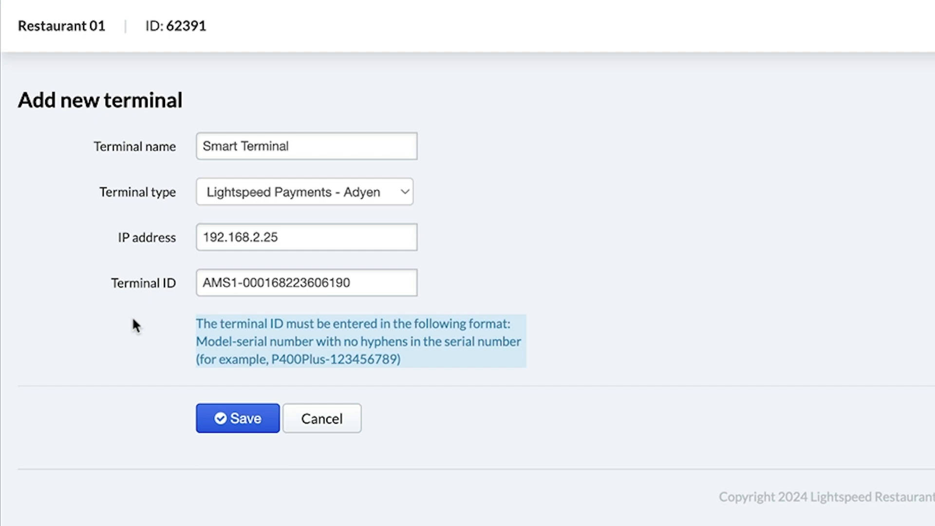
mouse_move(164, 460)
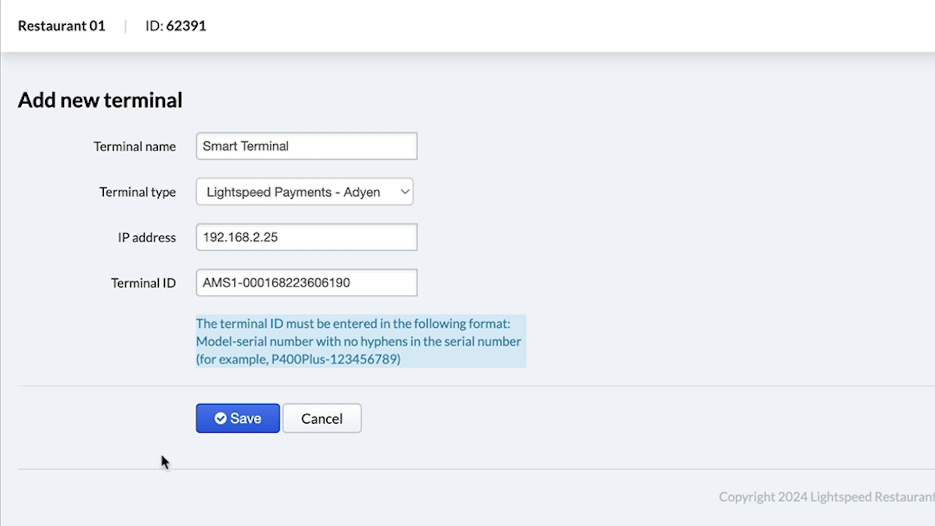
click(237, 418)
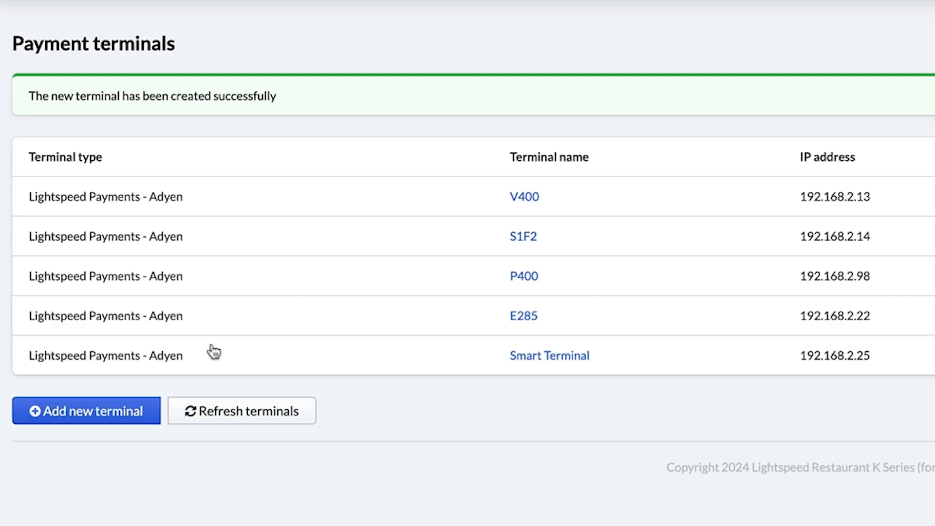
mouse_move(396, 405)
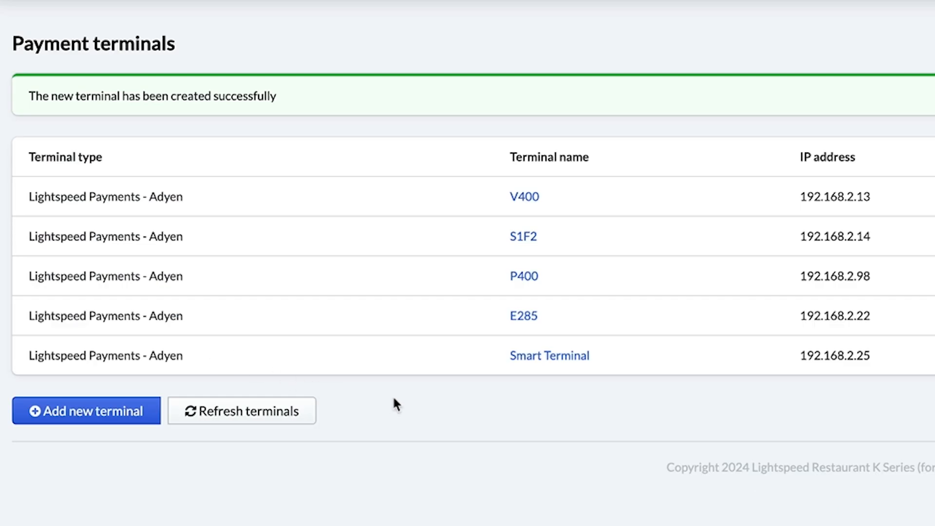
mouse_move(114, 370)
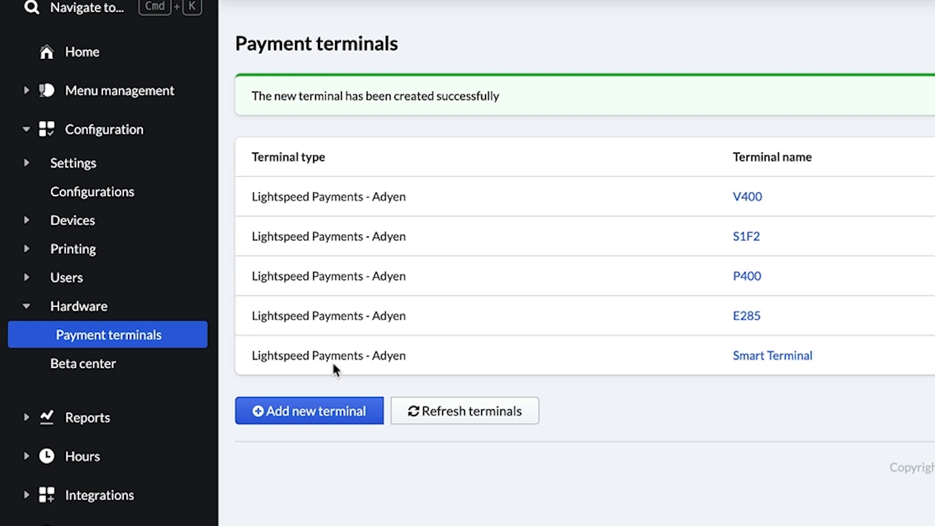
Expand the Devices section and open the POS devices list
click(72, 220)
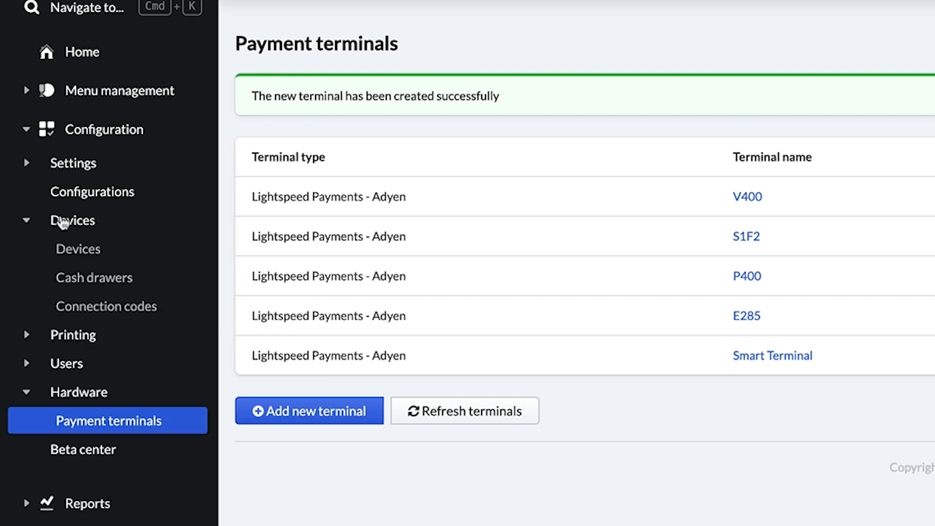
click(78, 249)
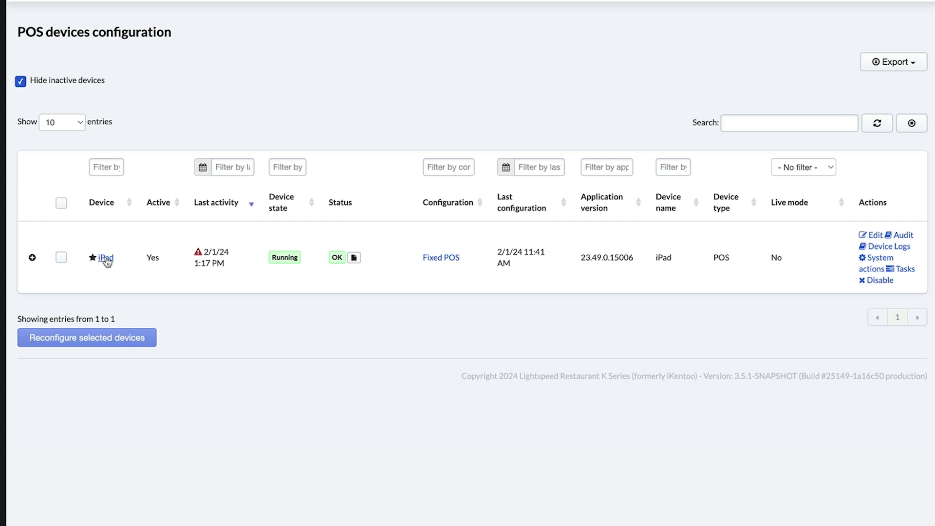
Assign Smart Terminal as the iPad's payment terminal and update the device
click(106, 258)
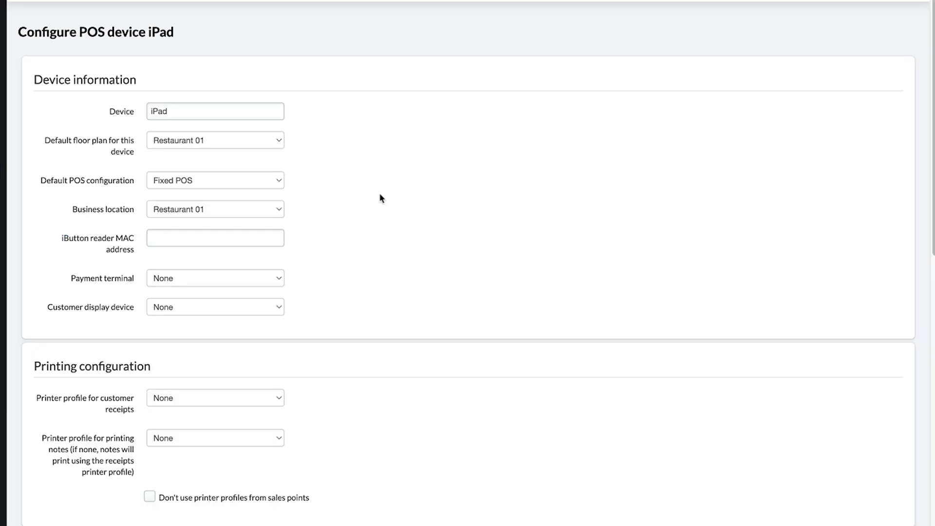
scroll(down, 3)
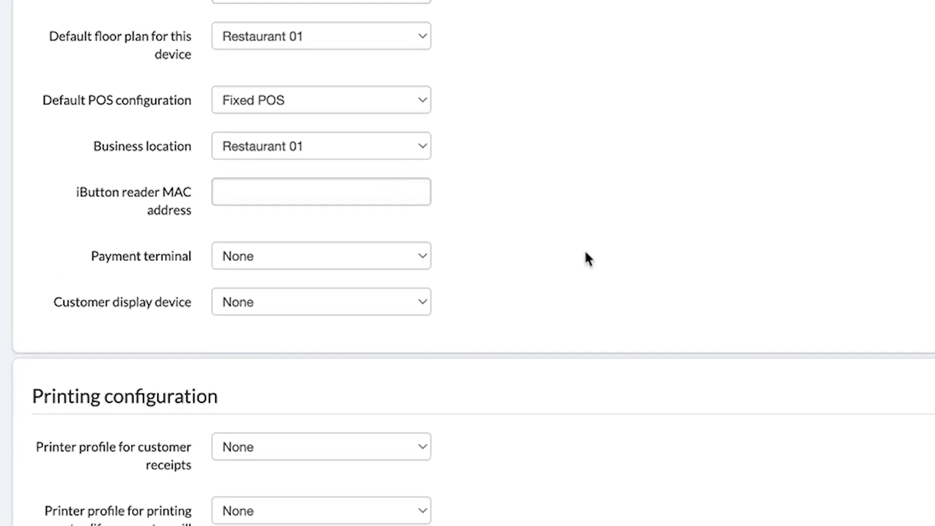
click(321, 255)
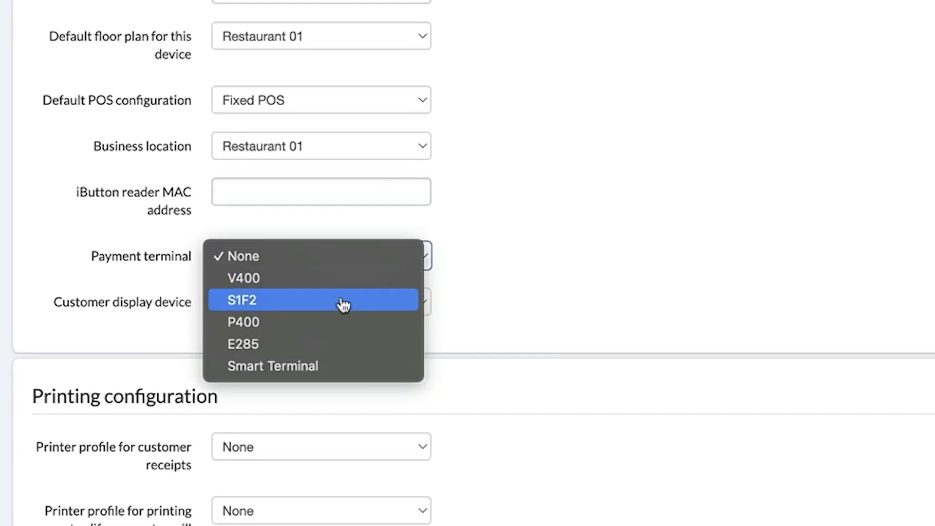
click(273, 366)
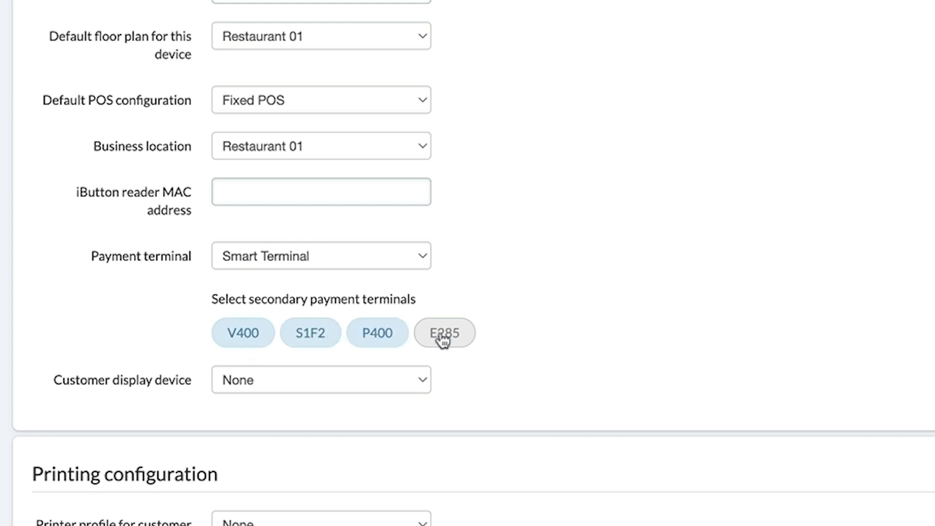
scroll(up, 3)
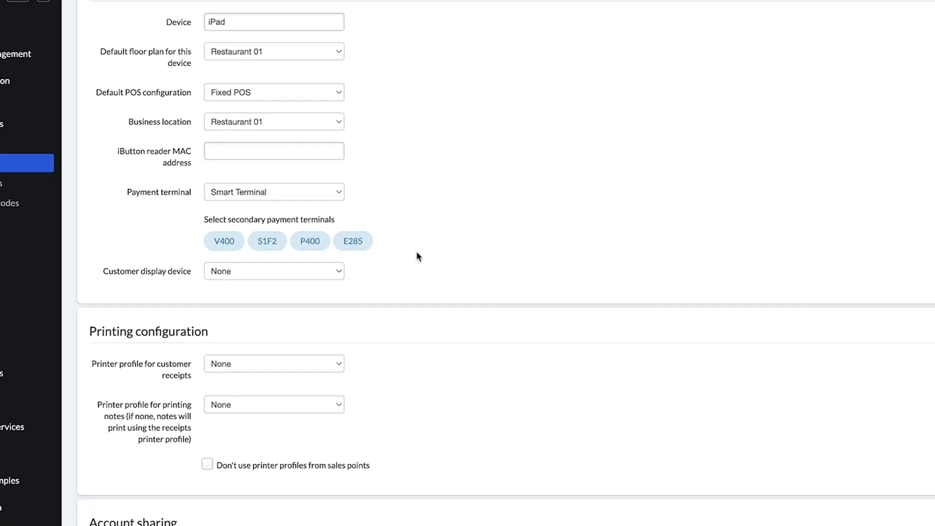
scroll(down, 3)
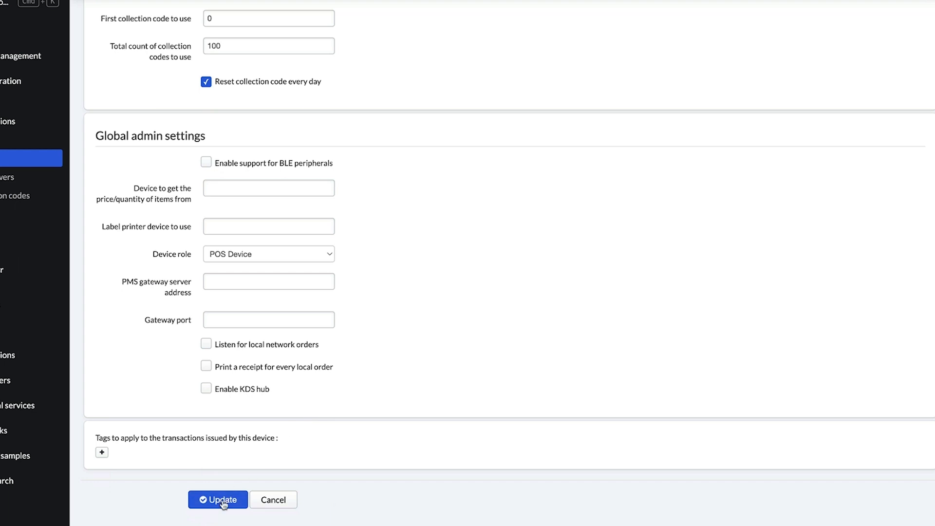
click(218, 500)
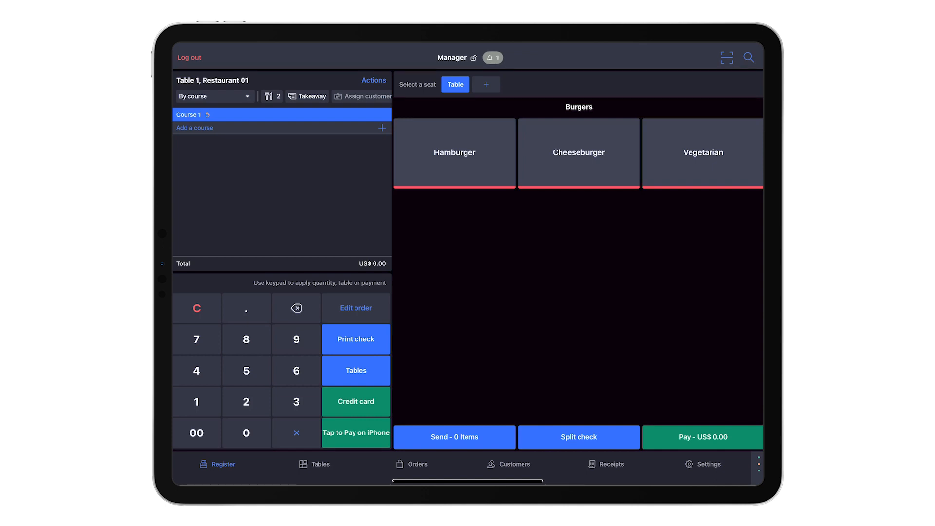
Reload the Back Office configuration on the POS and add a Hamburger to the order
click(758, 464)
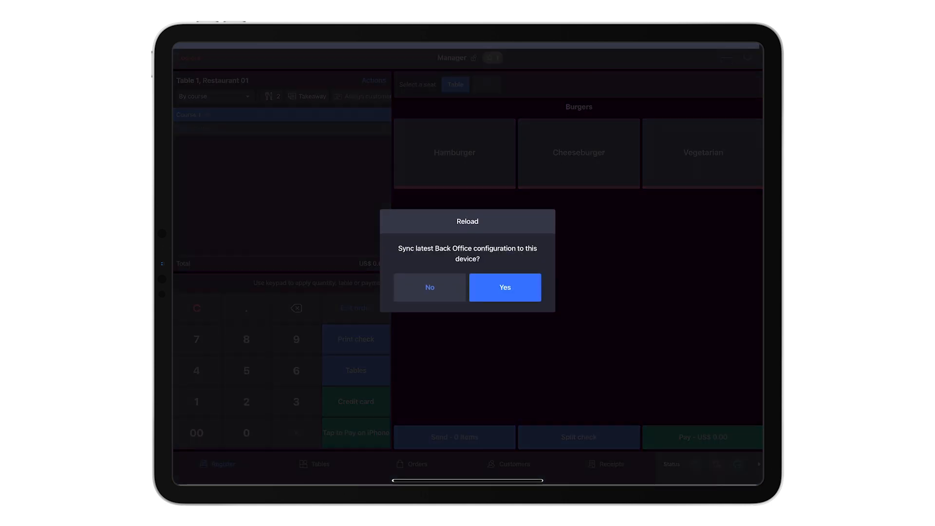
click(504, 287)
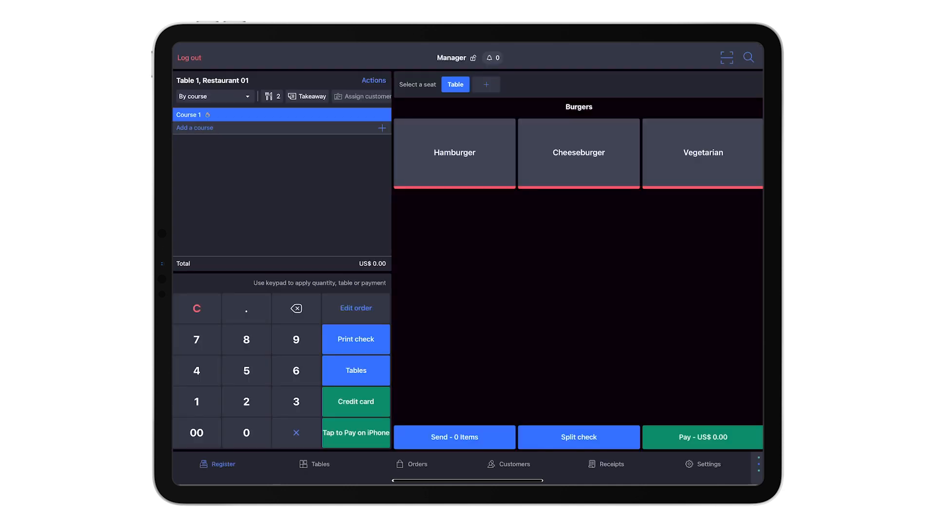
click(455, 153)
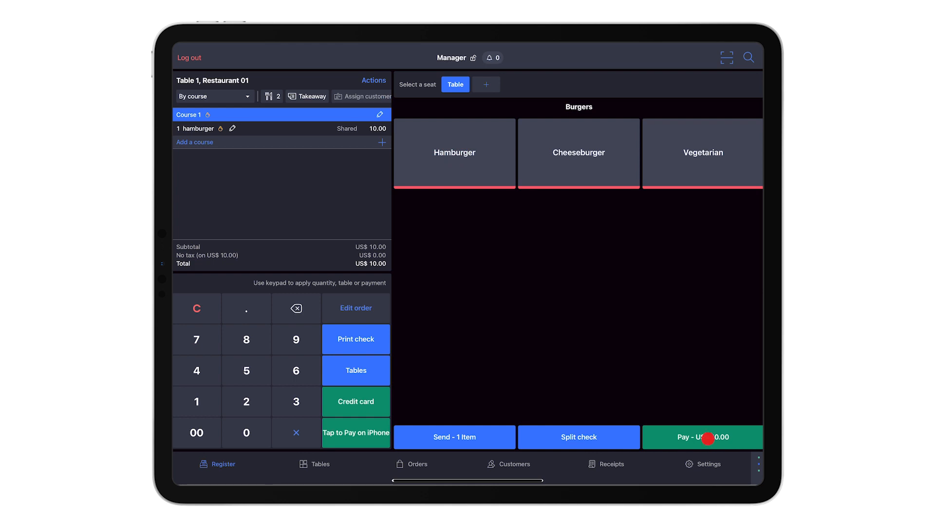
Pay US$10.00 by Terminal and send the payment to Smart Terminal
click(702, 438)
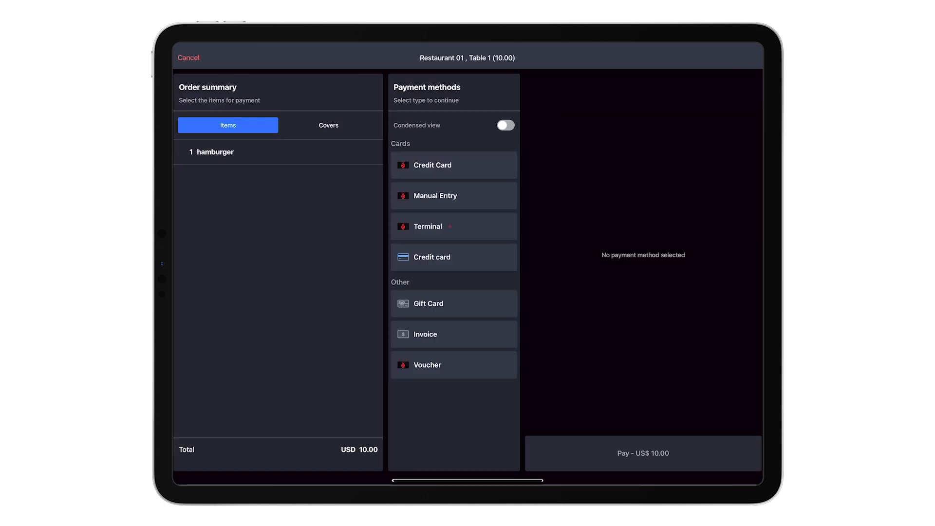
click(454, 227)
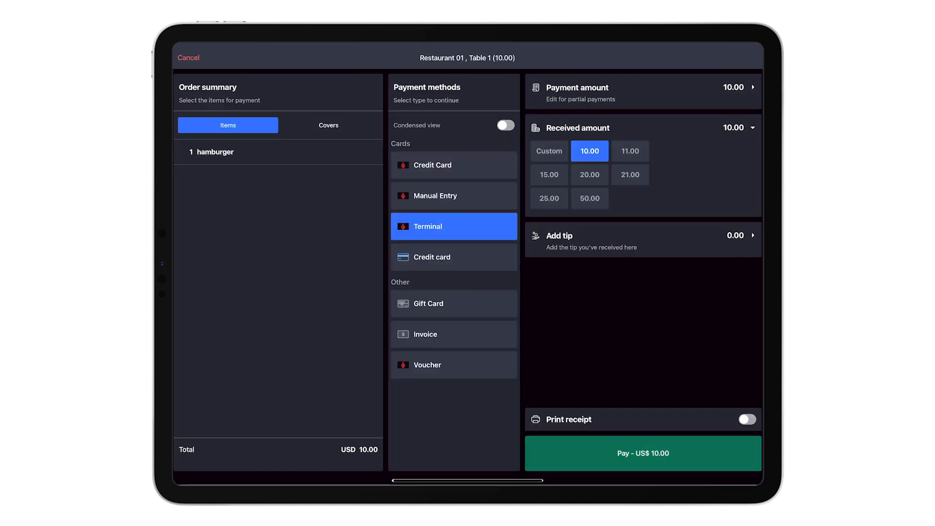
click(643, 454)
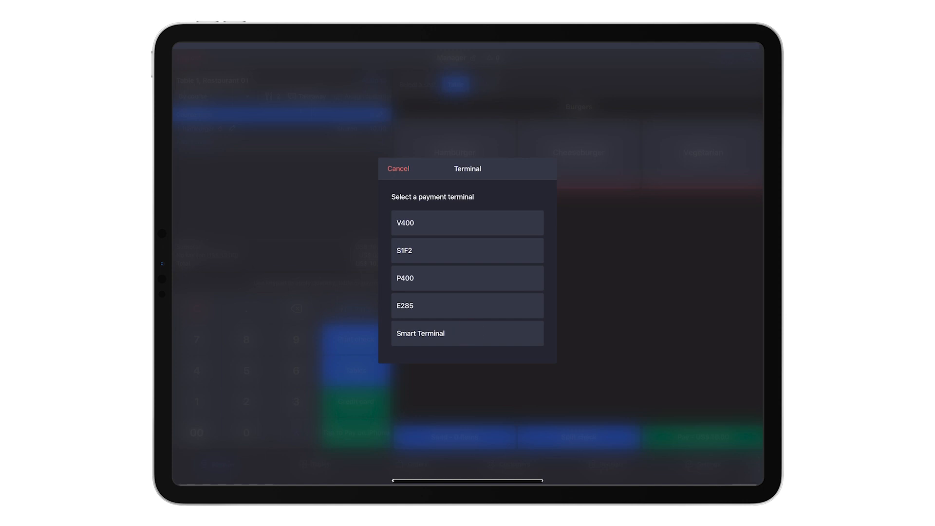
click(467, 222)
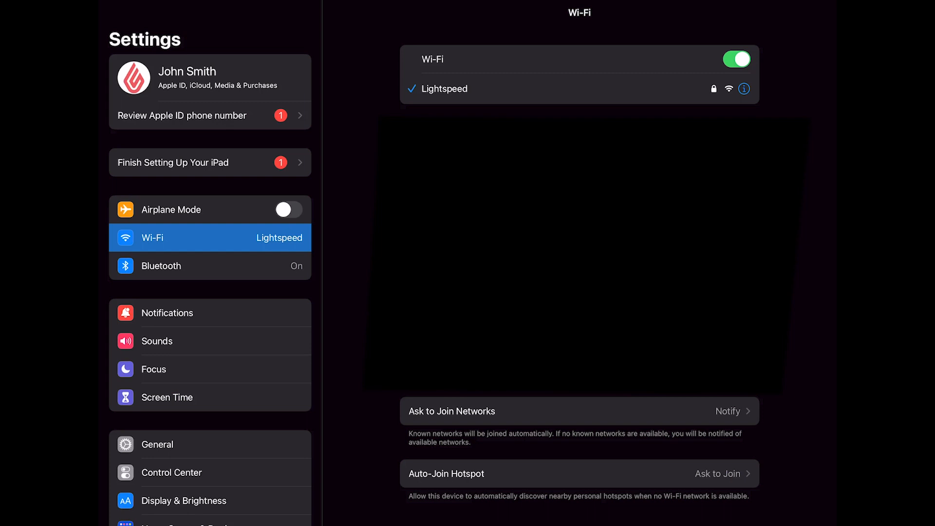
Open the Lightspeed Wi-Fi network's details
click(744, 89)
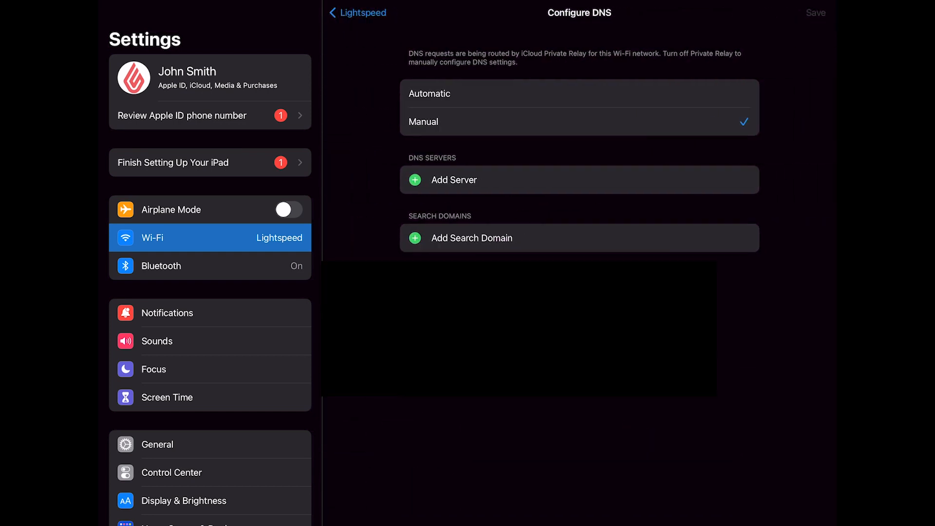
Switch Lightspeed's DNS to Manual and add server 8.8.8.8
click(430, 93)
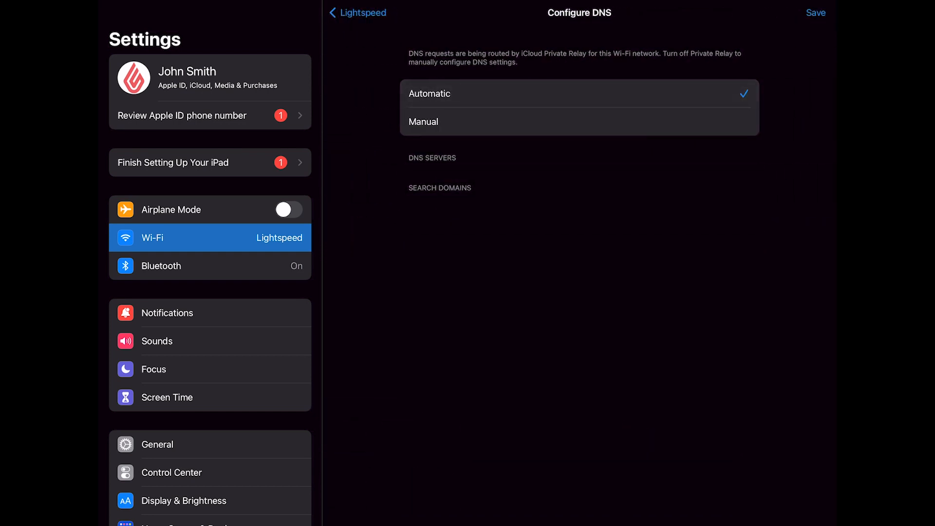
click(423, 122)
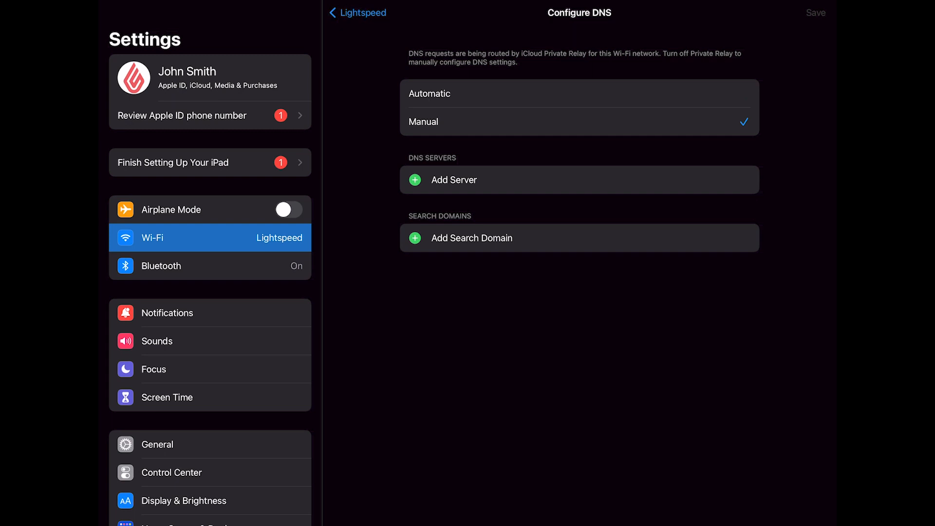
click(415, 180)
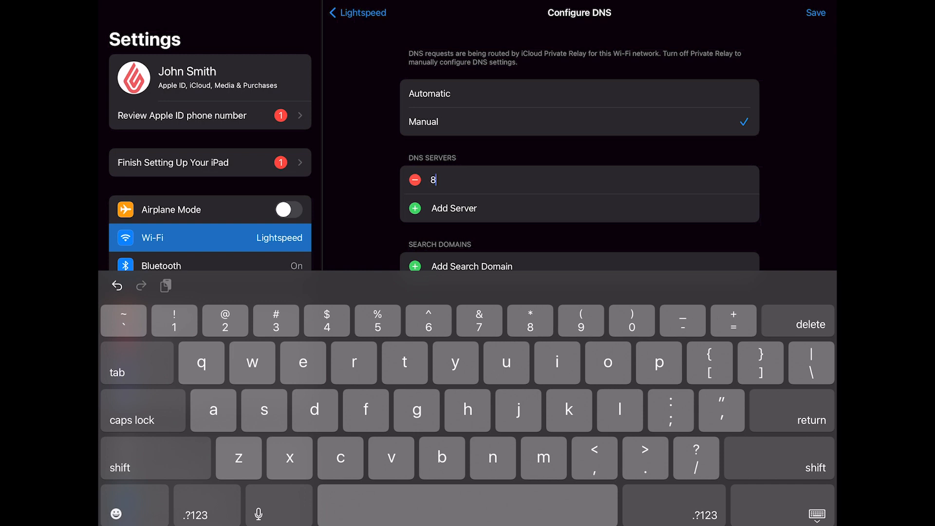
text(.8.8.8)
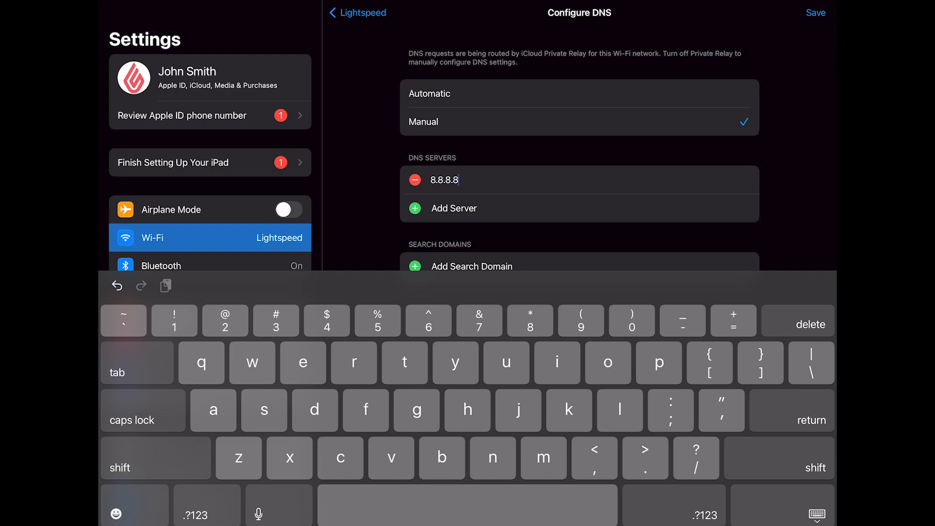
Add a second DNS server entry and begin typing its address
click(454, 208)
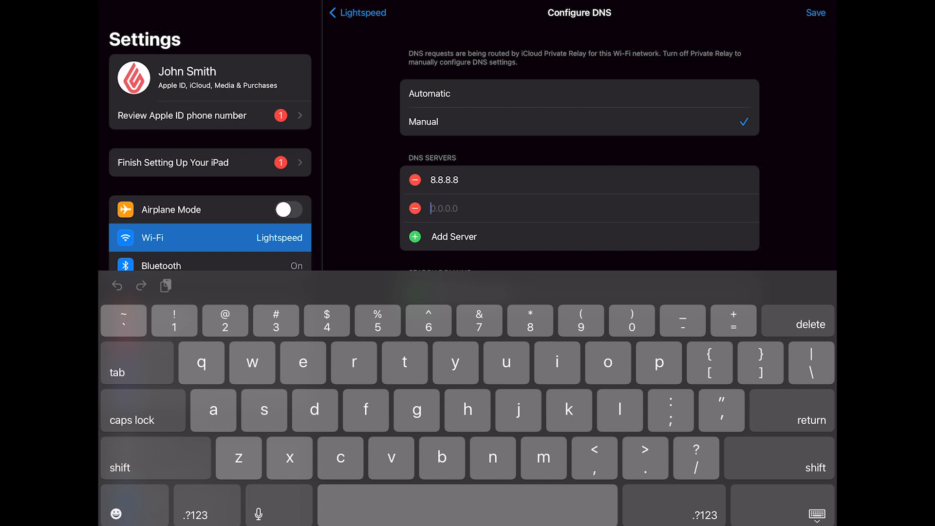
text(8.8)
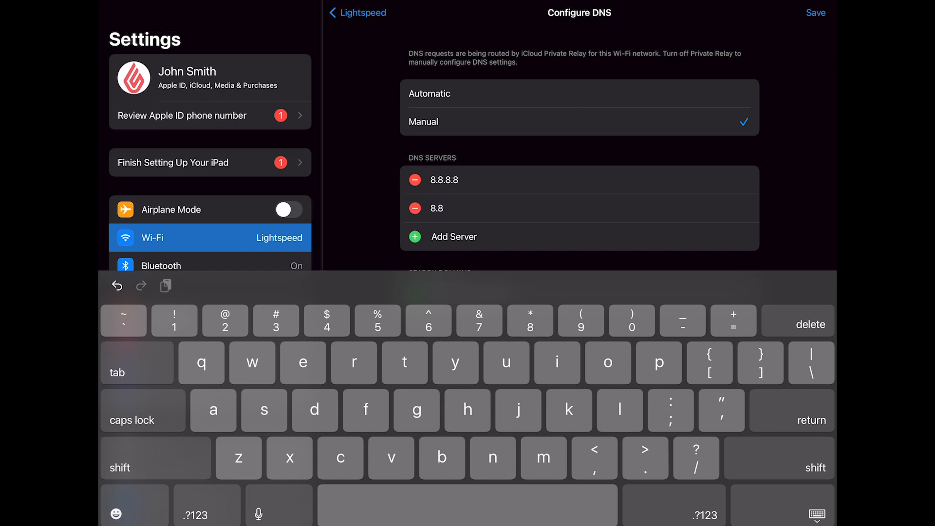